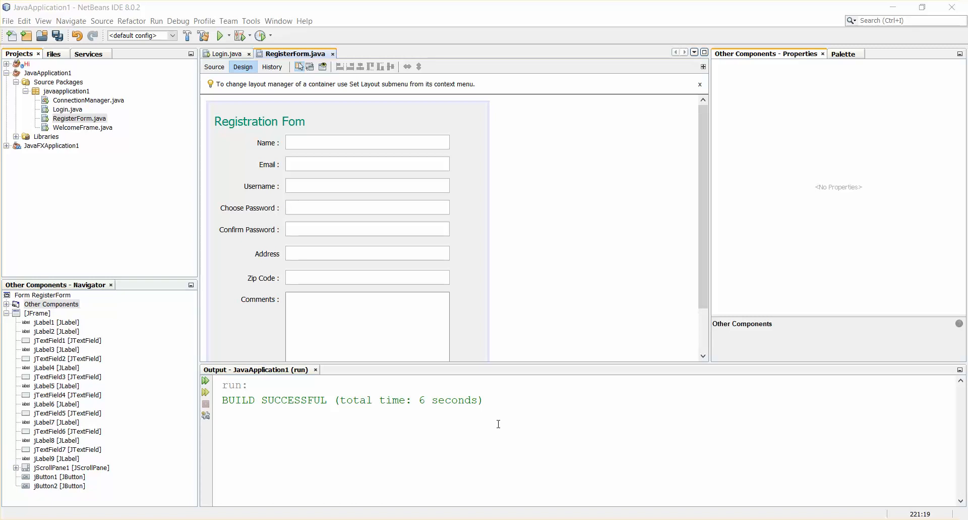
{"action": "mouse_move", "coordinate": [425, 350]}
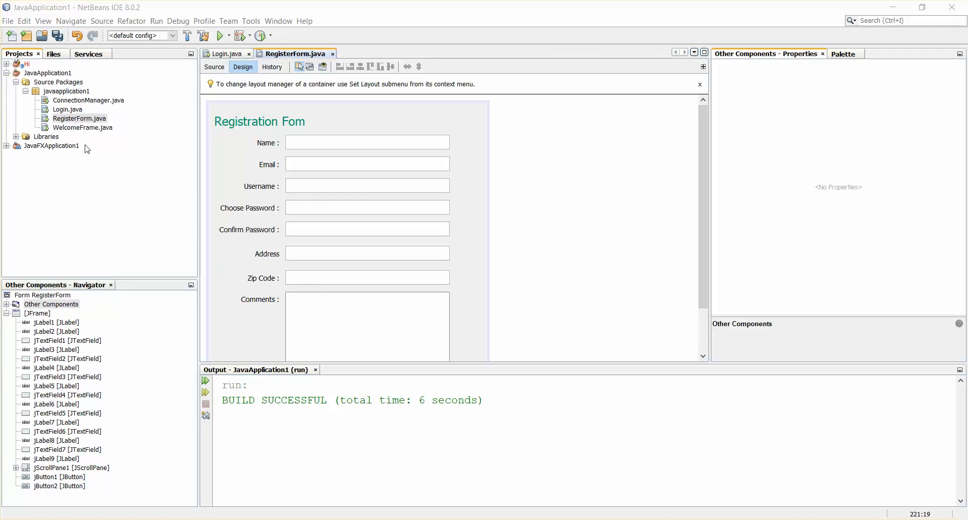
- Select the RegisterForm JFrame in the designer to show its code-generation properties
{"action": "right_click", "coordinate": [79, 118]}
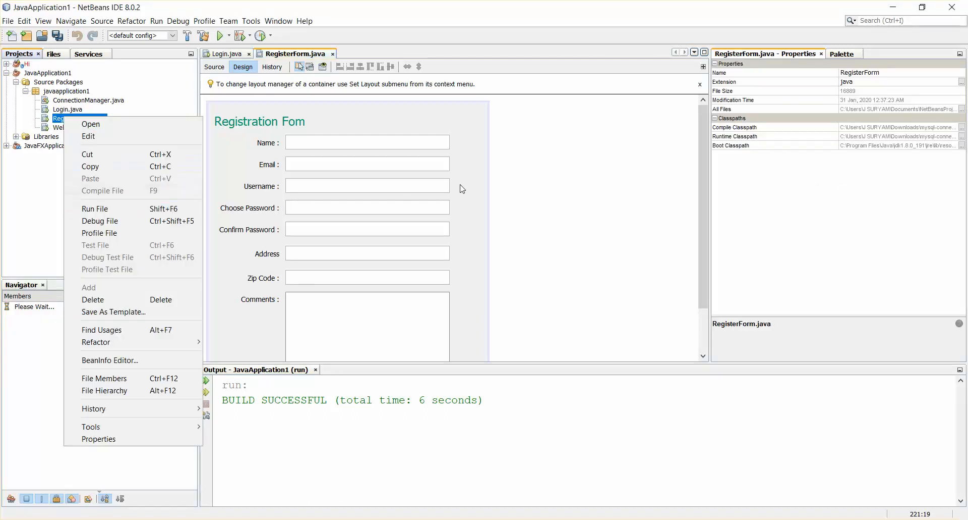
{"action": "left_click", "coordinate": [90, 124]}
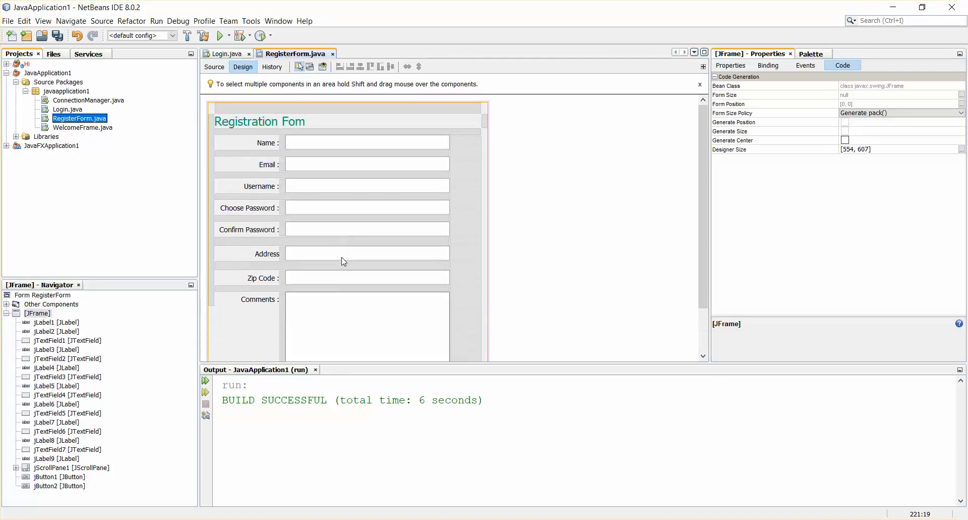
{"action": "right_click", "coordinate": [81, 118]}
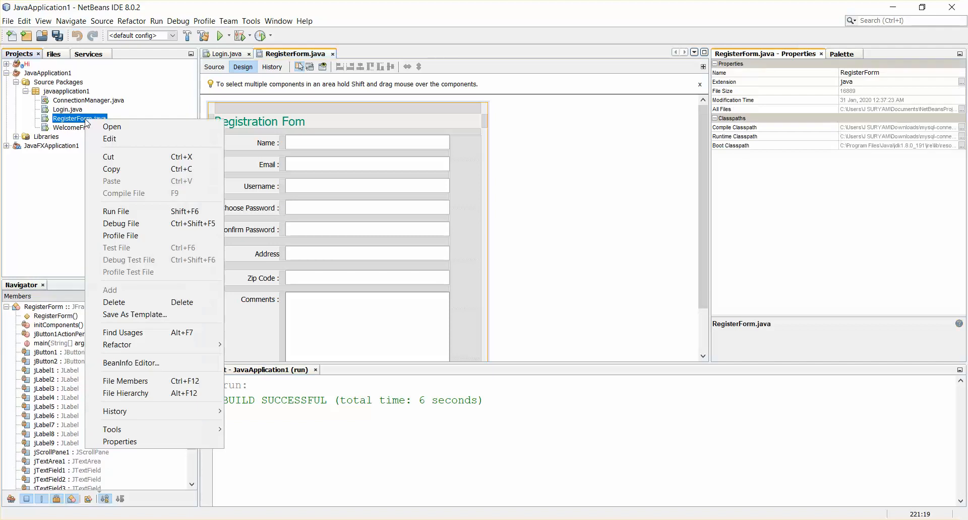
{"action": "left_click", "coordinate": [116, 211]}
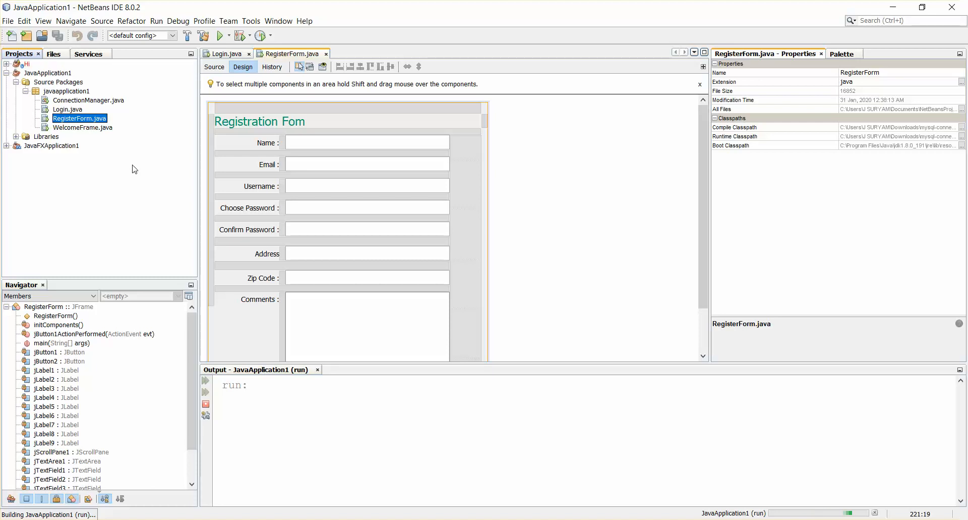
{"action": "left_click", "coordinate": [220, 35]}
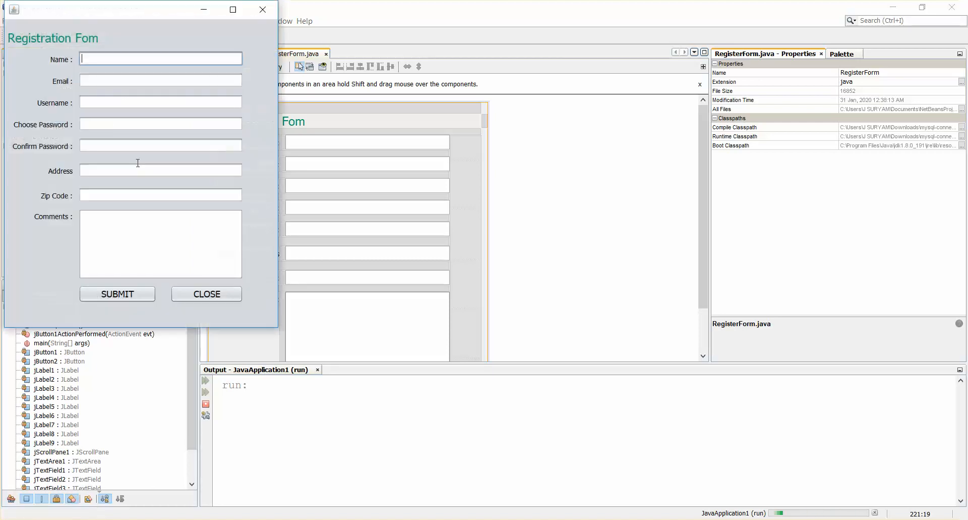
{"action": "mouse_move", "coordinate": [321, 204]}
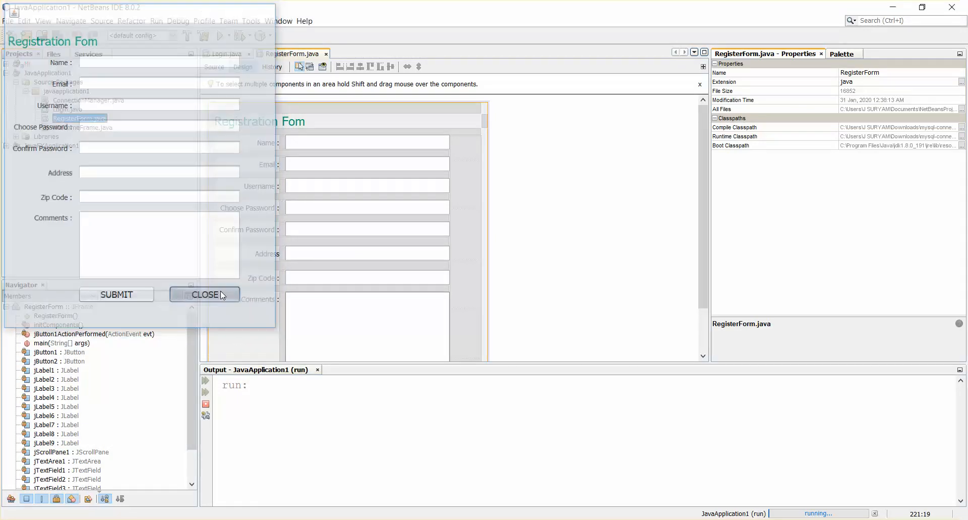
{"action": "left_click", "coordinate": [203, 293]}
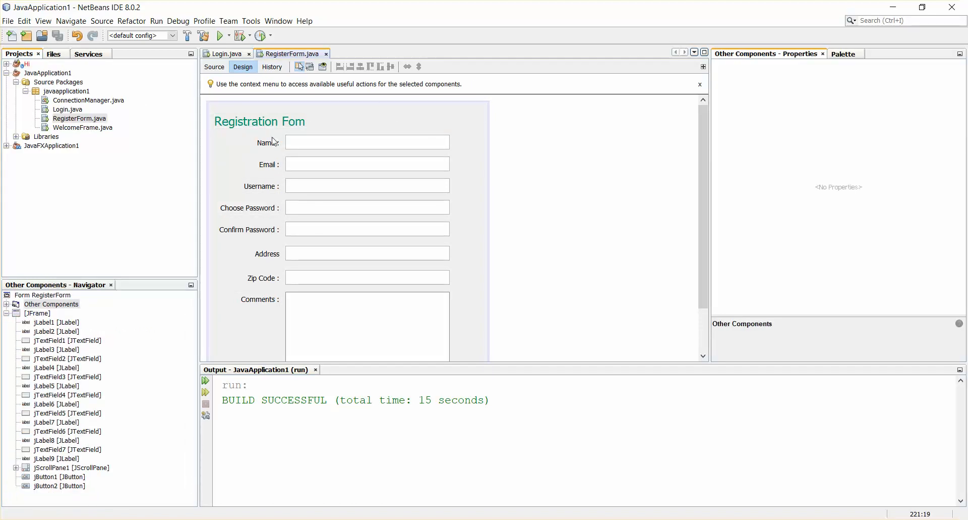
{"action": "mouse_move", "coordinate": [507, 239]}
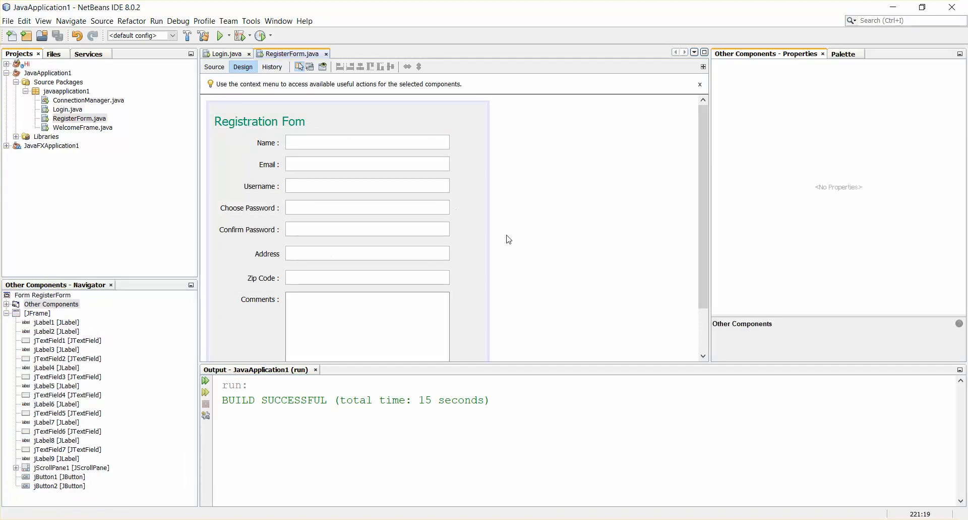
{"action": "mouse_move", "coordinate": [380, 123]}
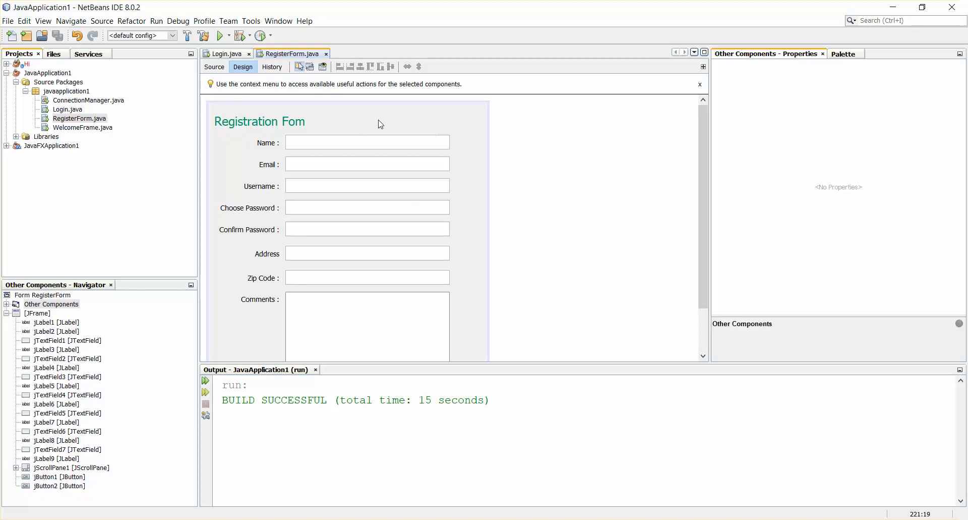
- Select the RegisterForm JFrame in the Design view
{"action": "left_click", "coordinate": [349, 122]}
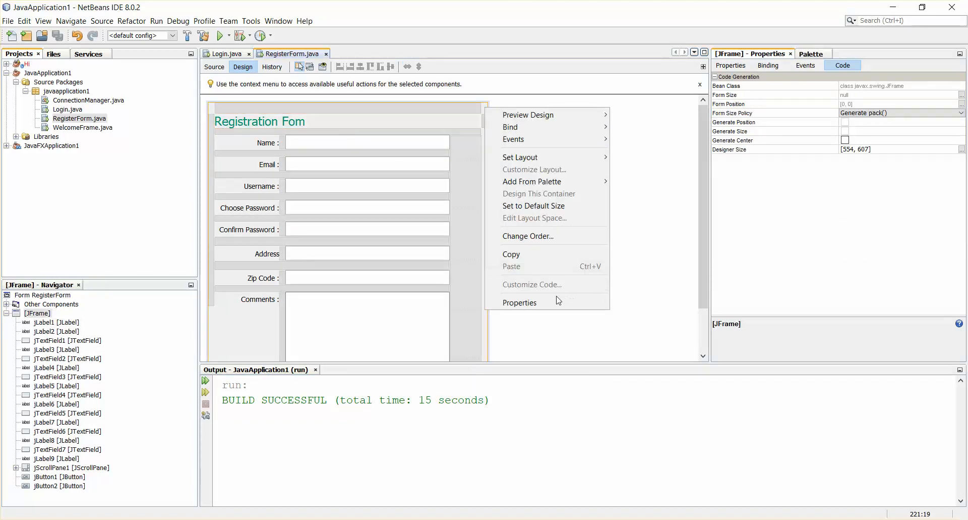
- Enable Generate Center in the JFrame's Properties dialog and close it
{"action": "left_click", "coordinate": [521, 302]}
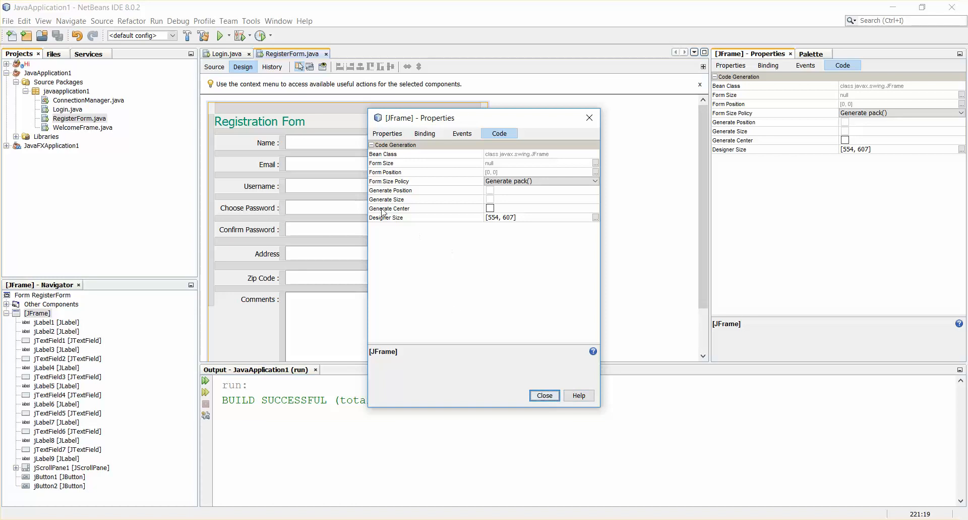
{"action": "mouse_move", "coordinate": [382, 213]}
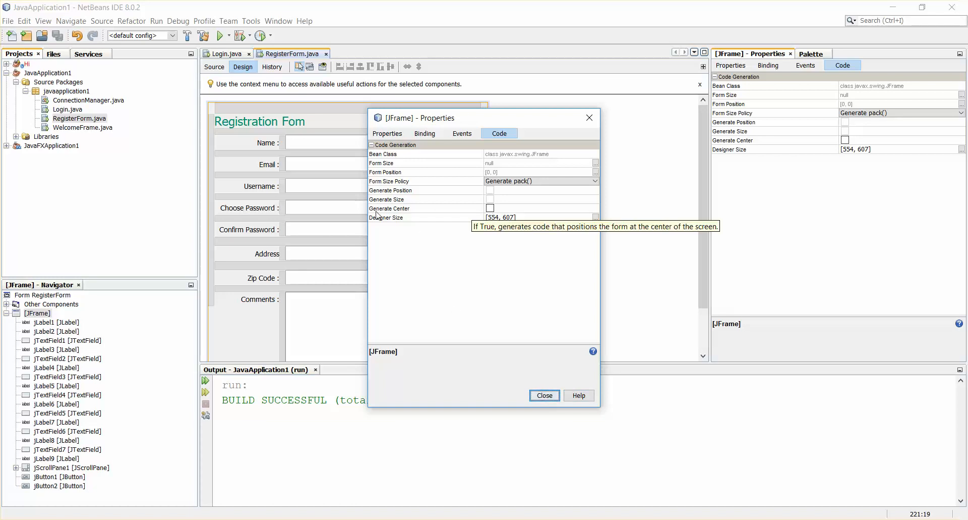
{"action": "left_click", "coordinate": [389, 208]}
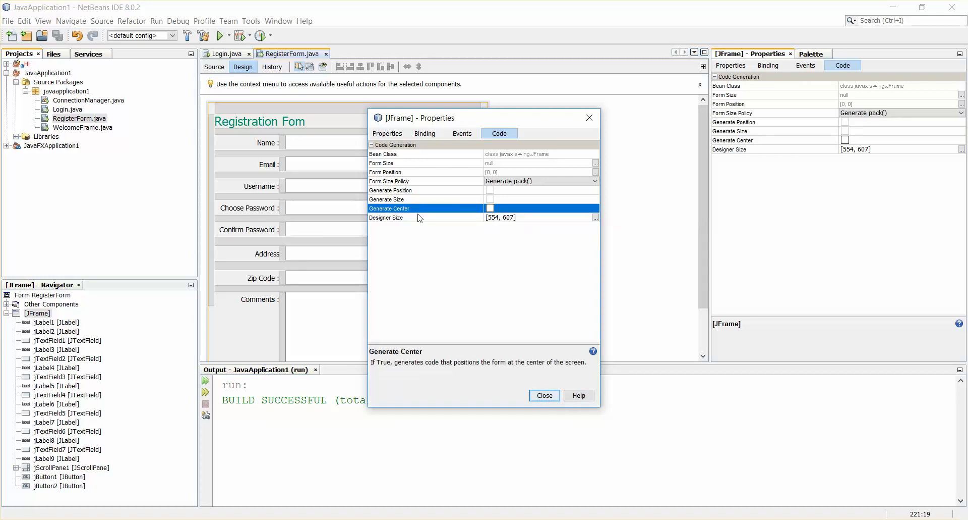
{"action": "left_click", "coordinate": [491, 208]}
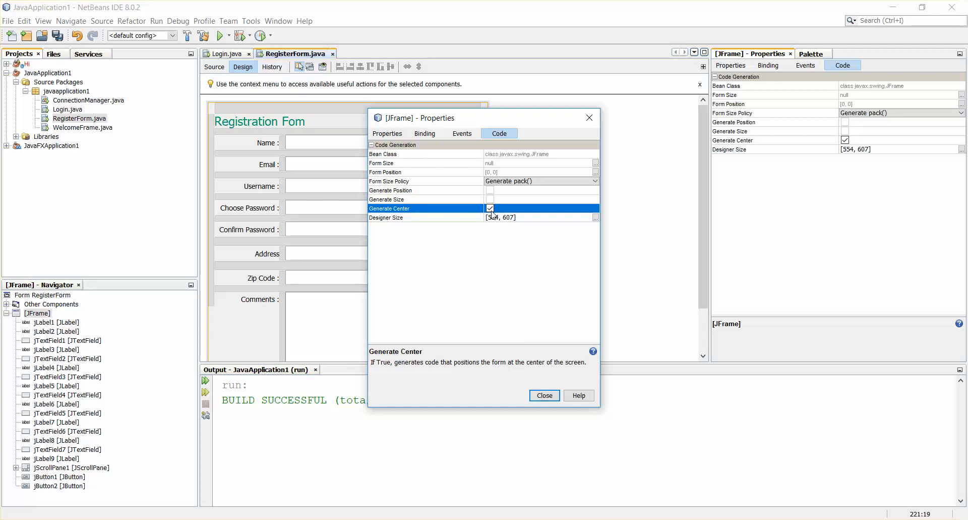
{"action": "left_click", "coordinate": [544, 395]}
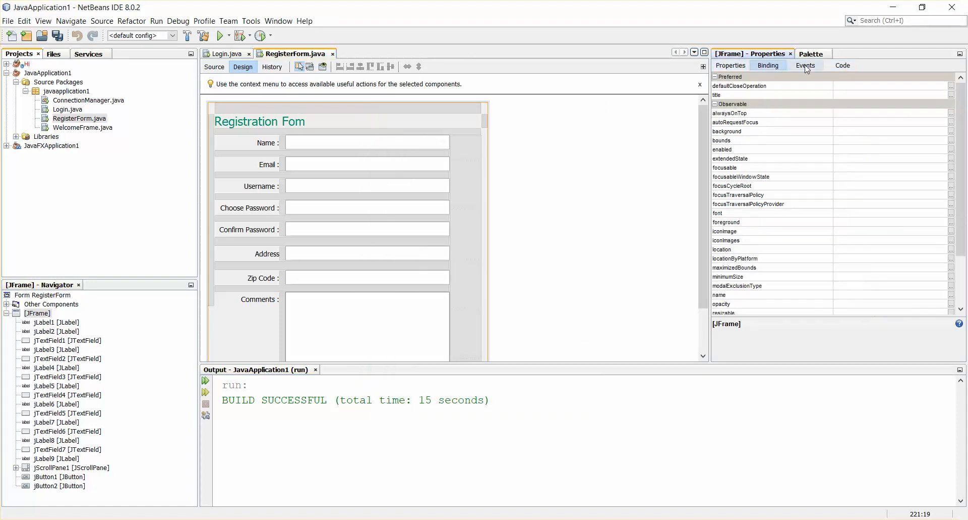
- Show the JFrame's Code properties with Generate Center now checked and highlighted
{"action": "left_click", "coordinate": [841, 65]}
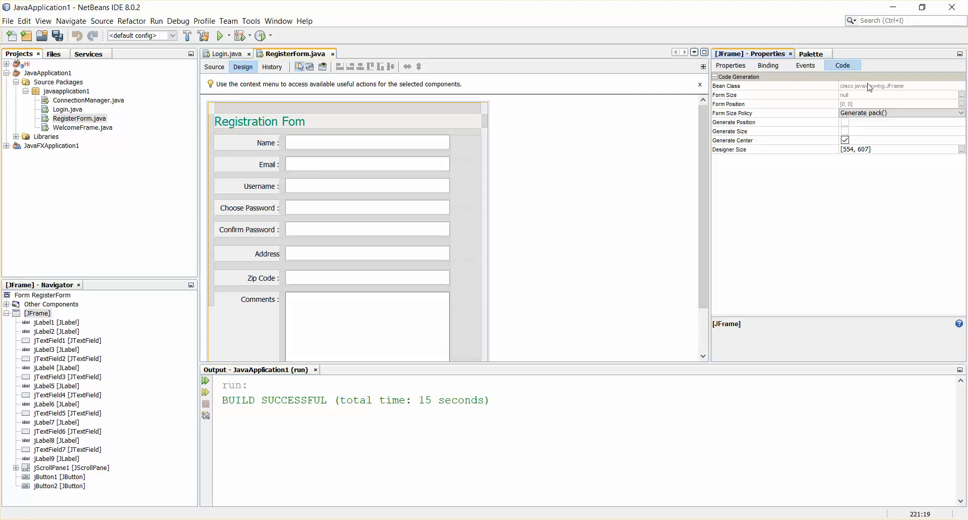
{"action": "left_click", "coordinate": [774, 140]}
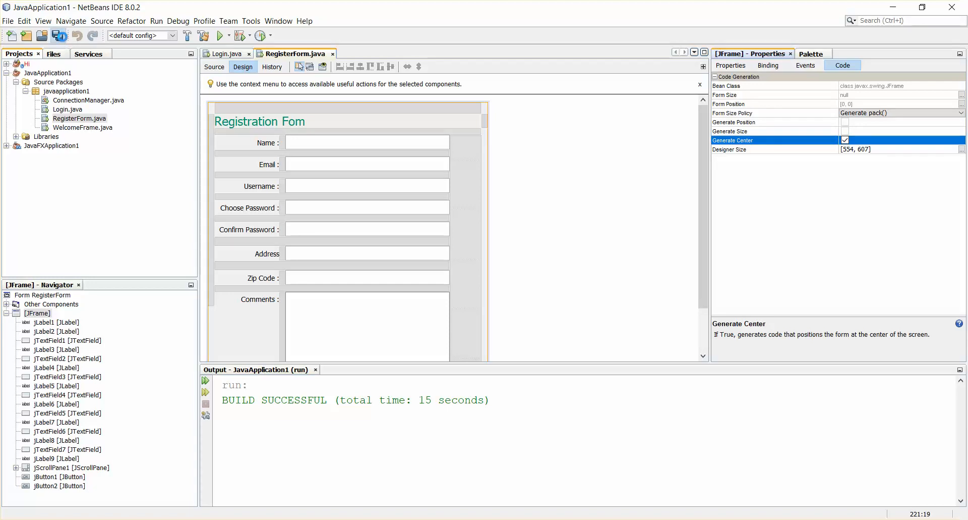
- Run RegisterForm.java via Run File so its window opens centered on screen
{"action": "right_click", "coordinate": [81, 118]}
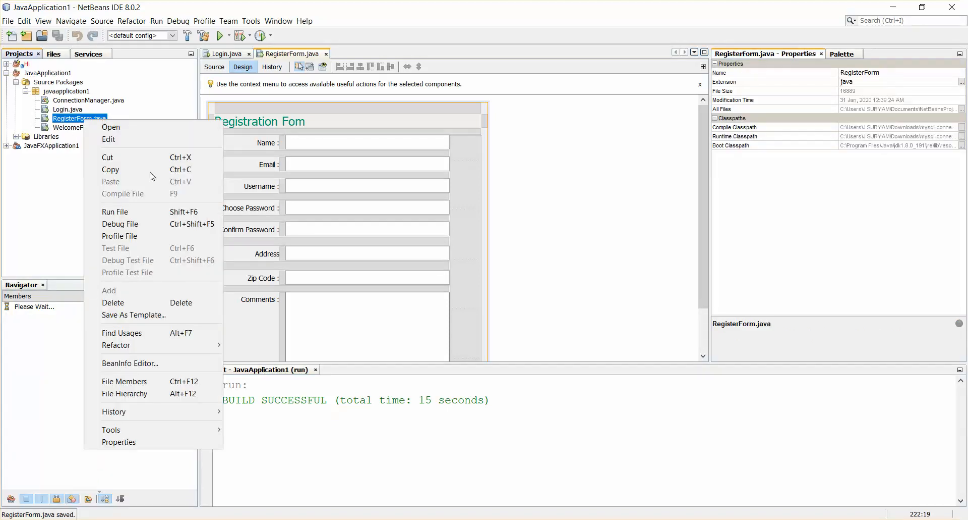
{"action": "left_click", "coordinate": [115, 211]}
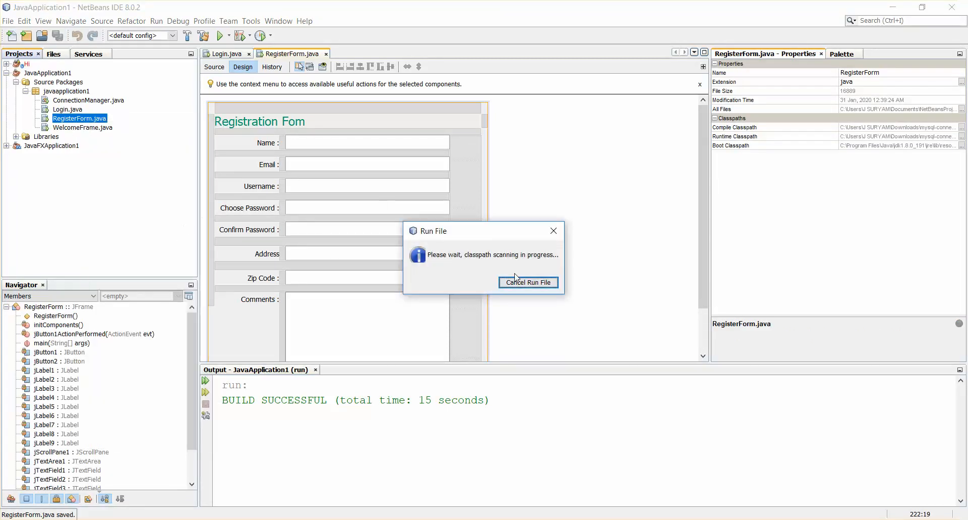
{"action": "left_click", "coordinate": [528, 282]}
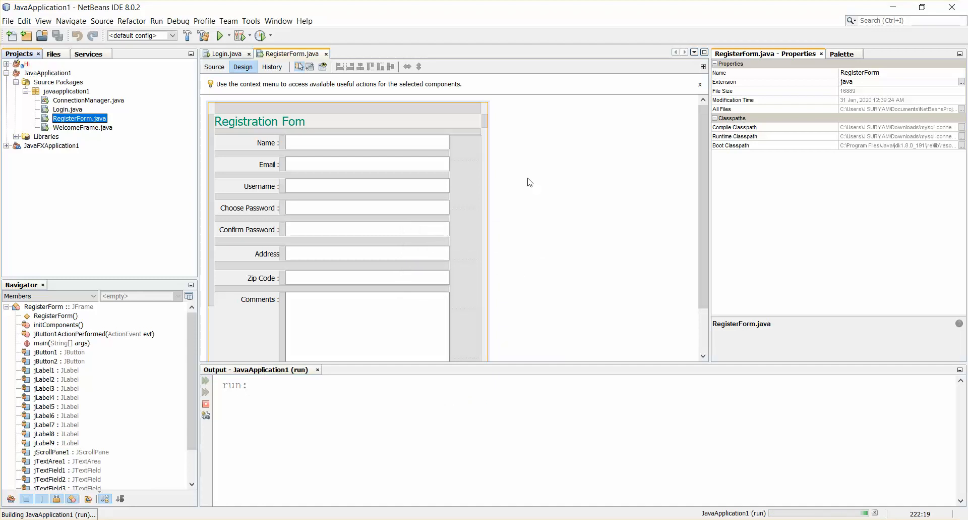
{"action": "left_click", "coordinate": [220, 35]}
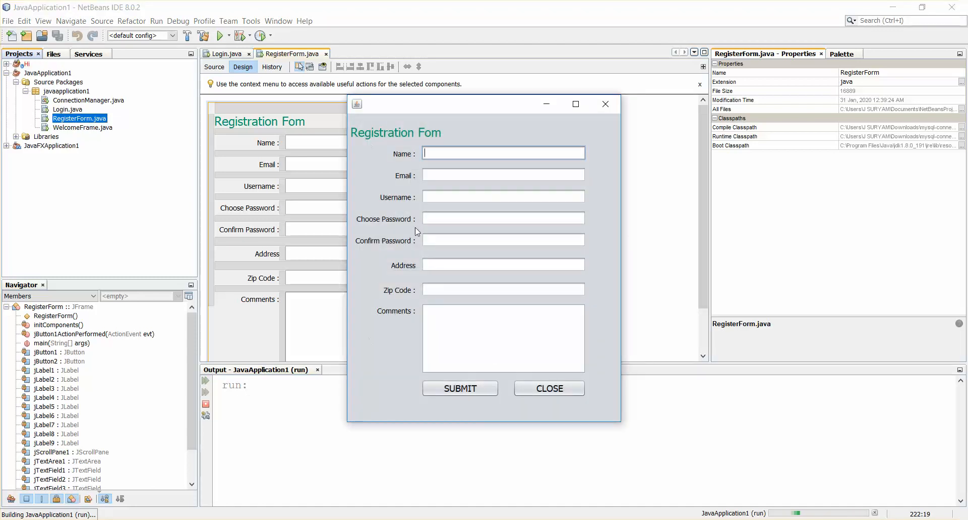
{"action": "mouse_move", "coordinate": [276, 168]}
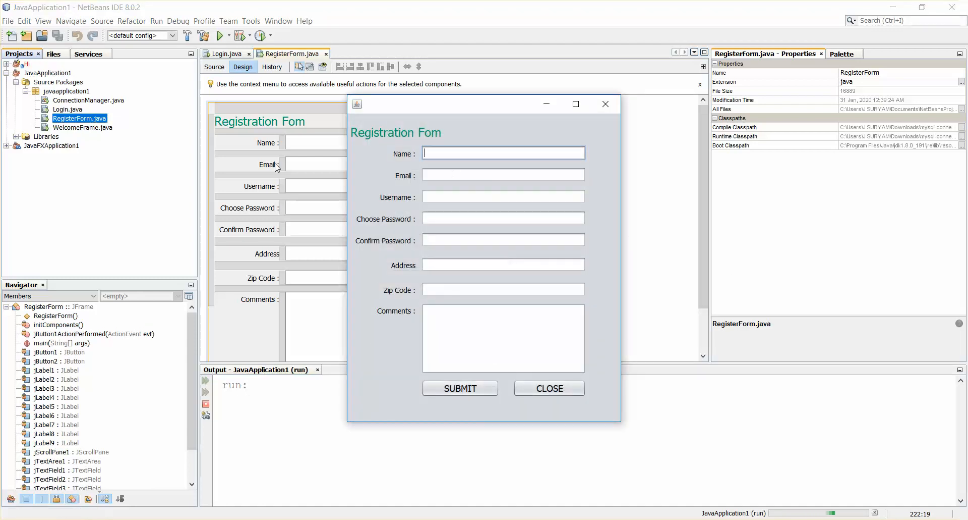